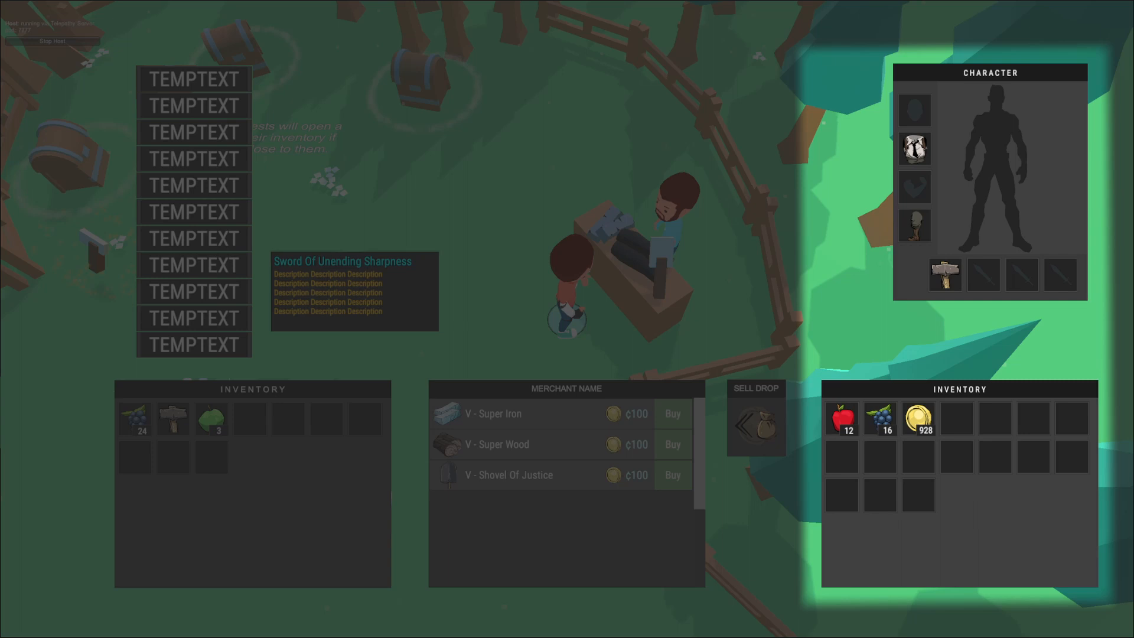
mouse_move(936, 477)
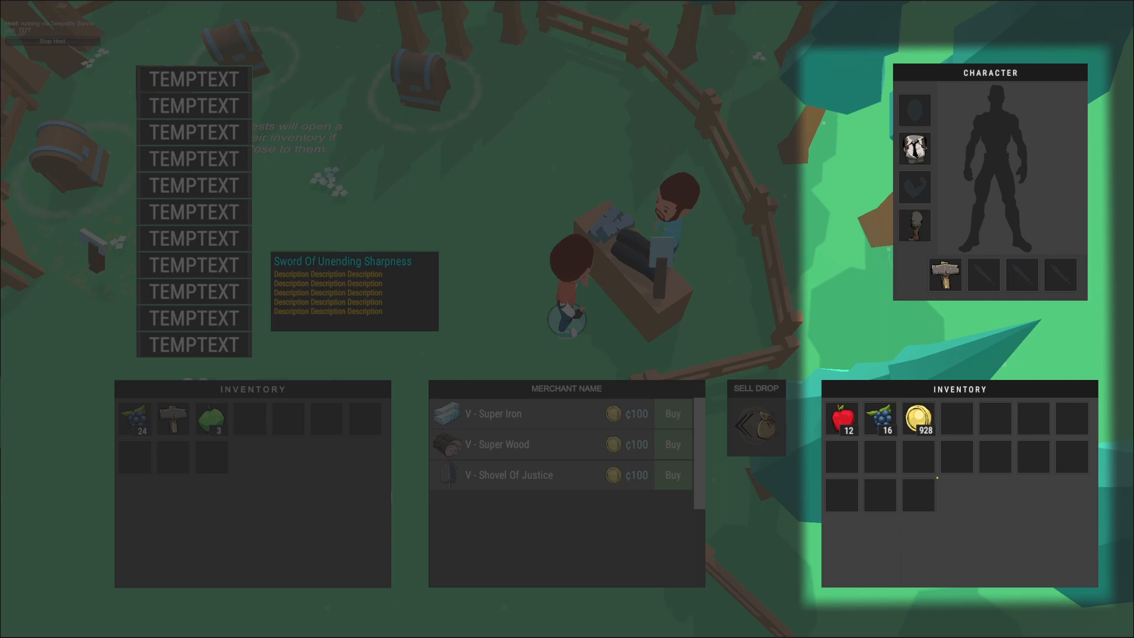